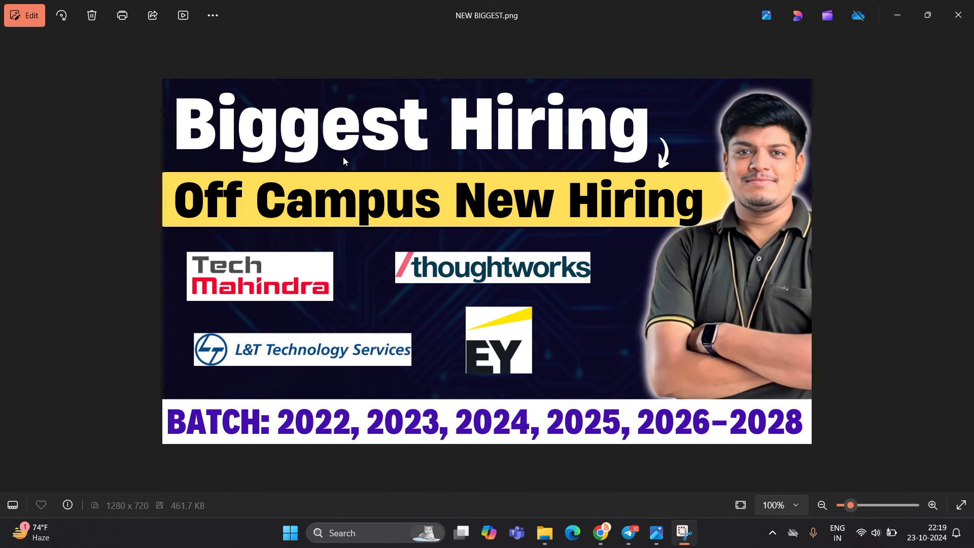
{"action": "mouse_move", "coordinate": [452, 244]}
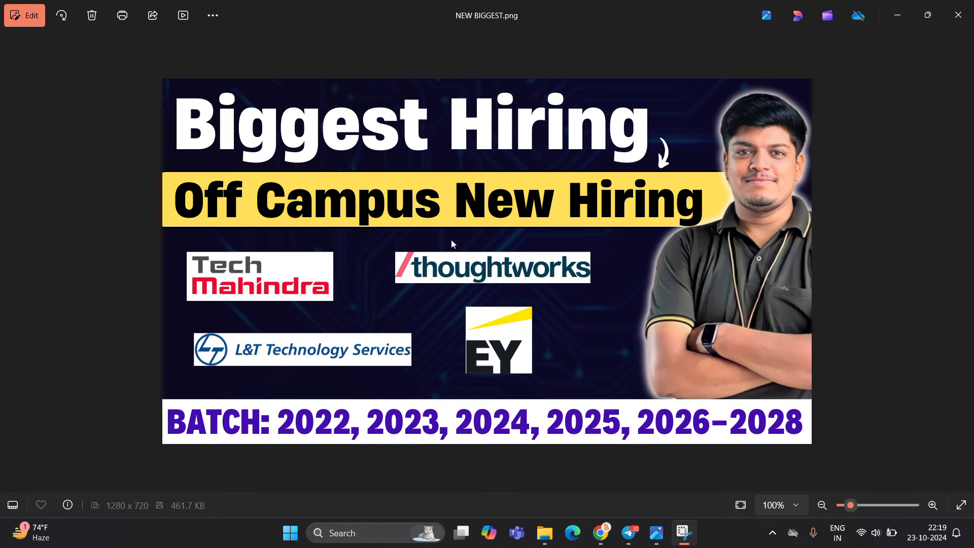
{"action": "mouse_move", "coordinate": [600, 533]}
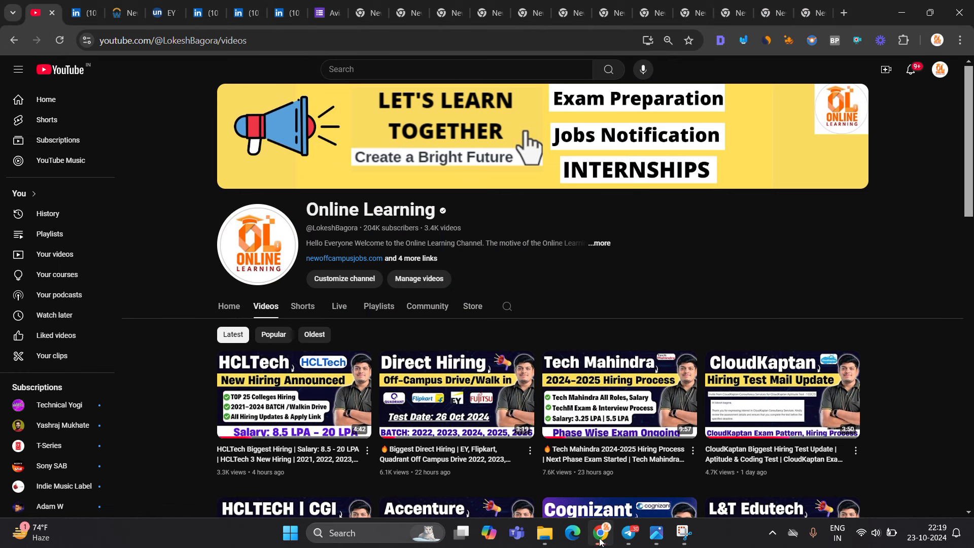
Step: Scroll the Online Learning YouTube channel's videos page in Chrome
{"action": "scroll", "scroll_direction": "down", "scroll_amount": 3}
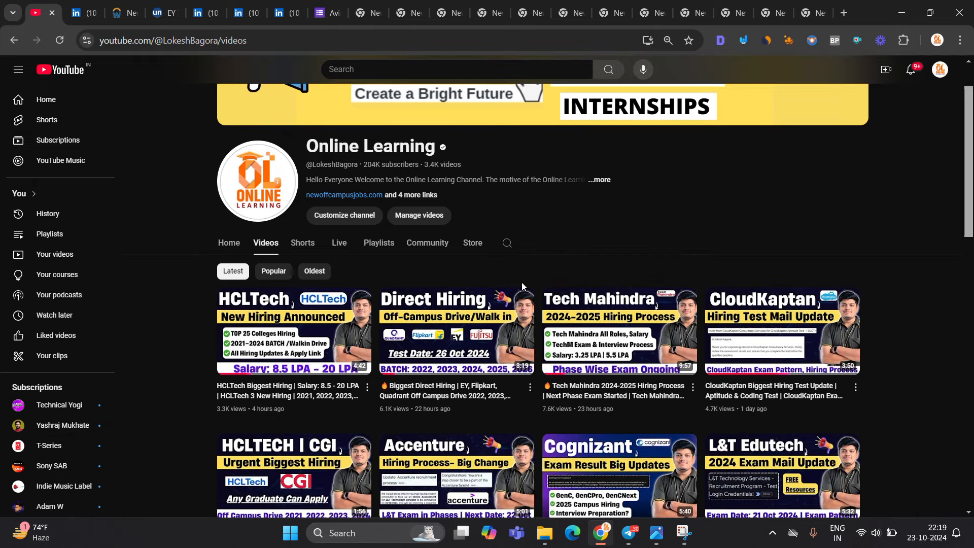
Step: Review the Tech Mahindra Ahmedabad fresher post's eligibility criteria and passing-year line on LinkedIn
{"action": "left_click", "coordinate": [81, 12]}
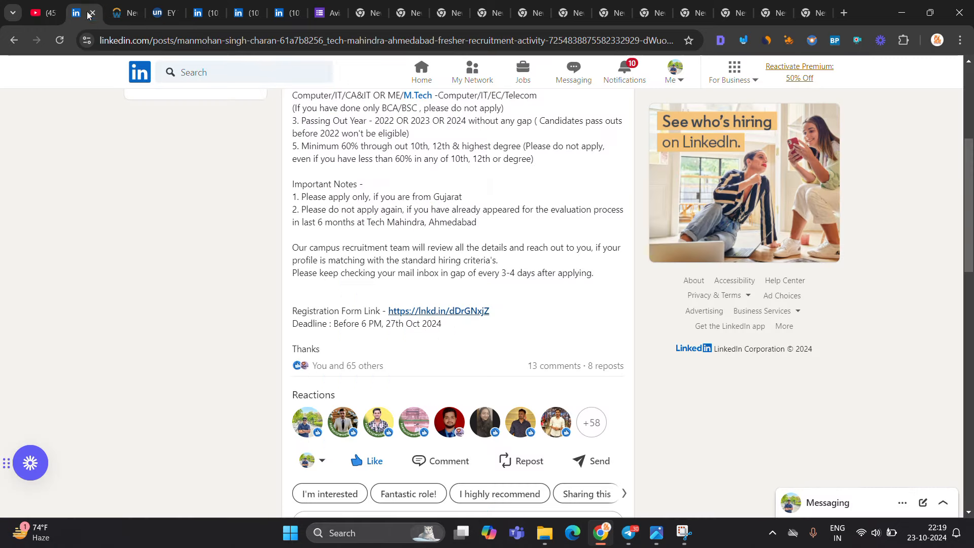
{"action": "scroll", "scroll_direction": "up", "scroll_amount": 3}
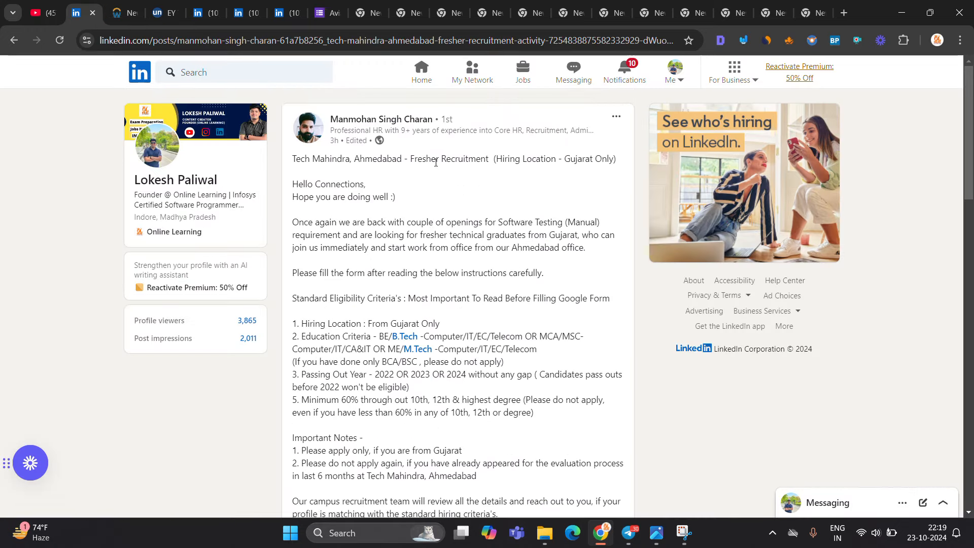
{"action": "mouse_move", "coordinate": [520, 187]}
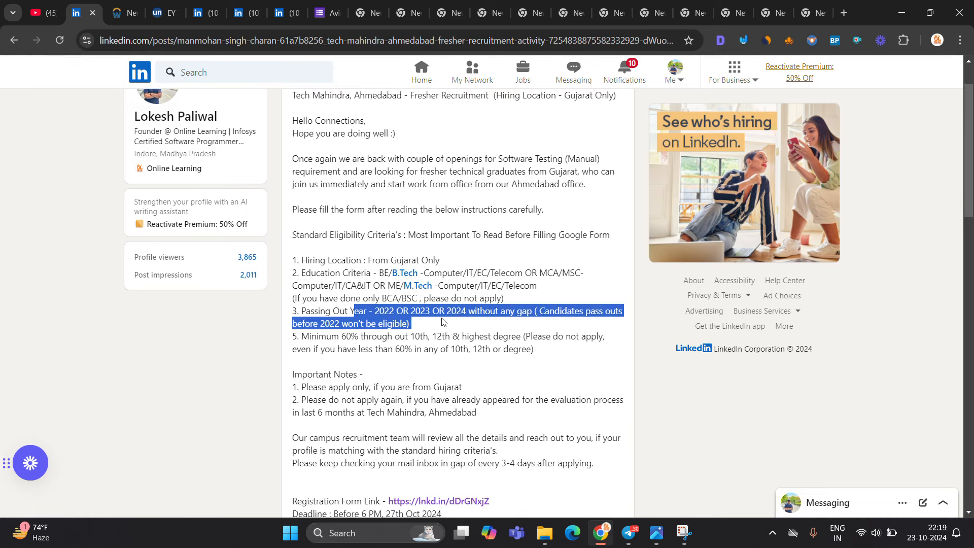
{"action": "left_click", "coordinate": [465, 317]}
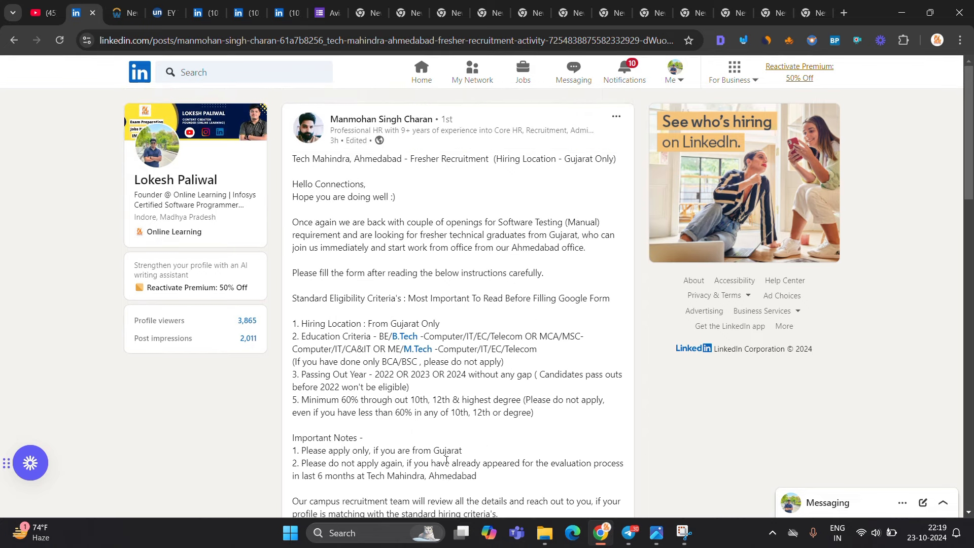
{"action": "scroll", "scroll_direction": "down", "scroll_amount": 3}
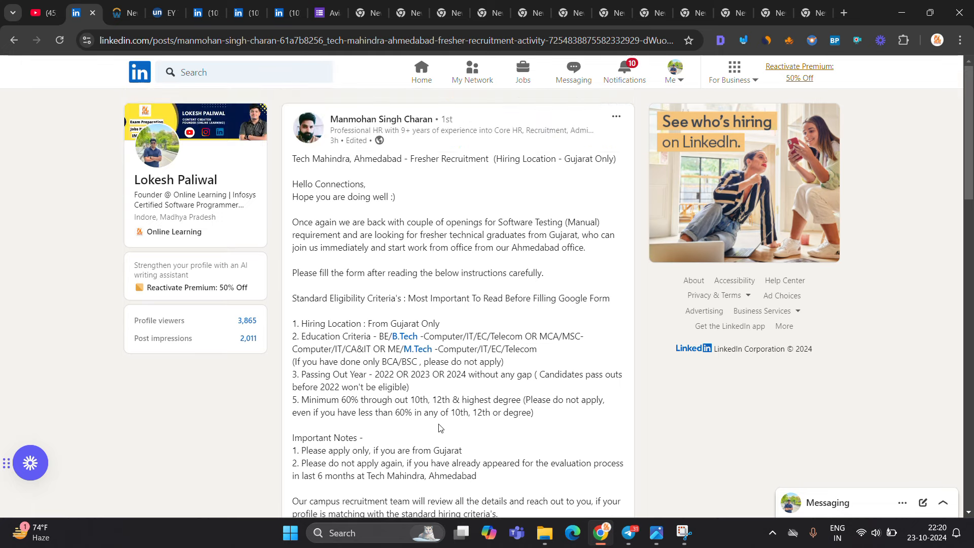
{"action": "mouse_move", "coordinate": [509, 221]}
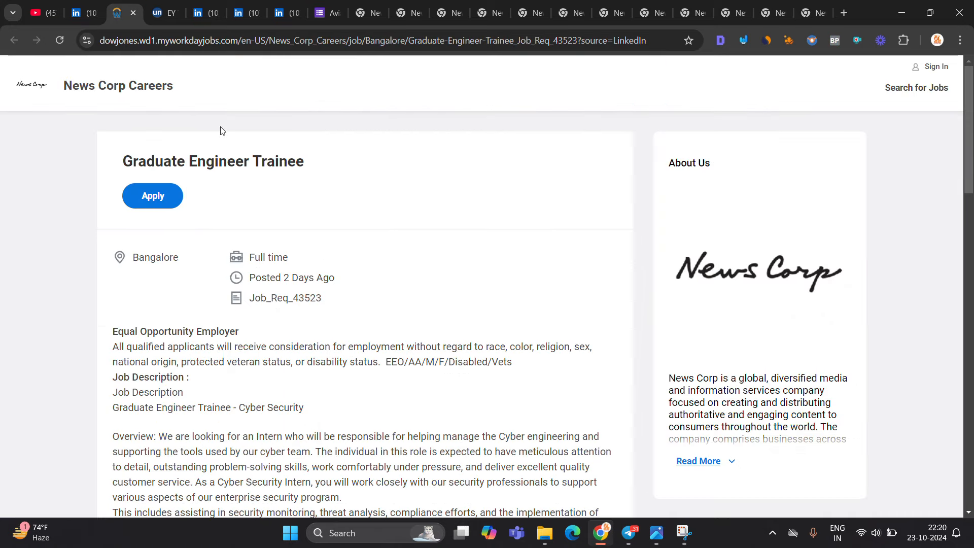
{"action": "mouse_move", "coordinate": [356, 190]}
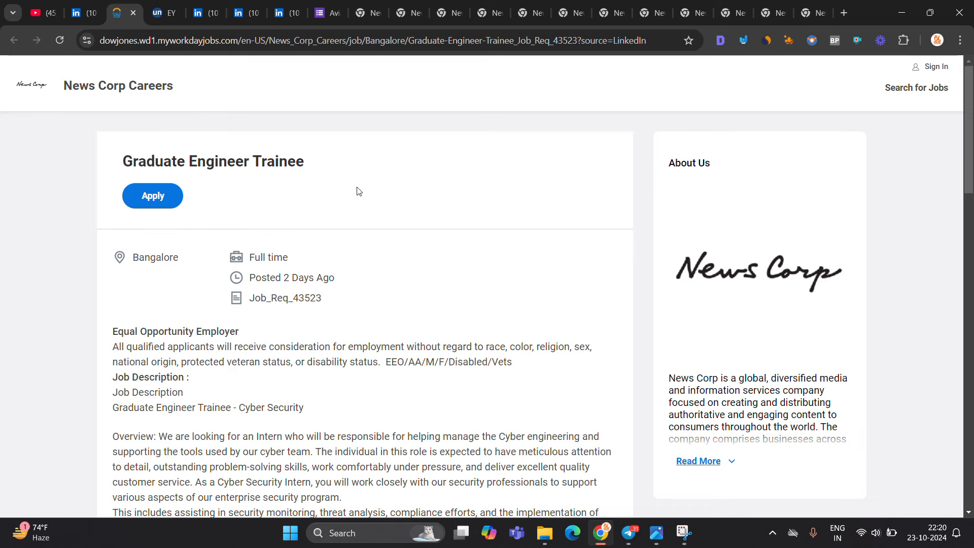
Step: Read through the News Corp Graduate Engineer Trainee description on Workday, then move to the EY Techathon Unstop page
{"action": "scroll", "scroll_direction": "down", "scroll_amount": 3}
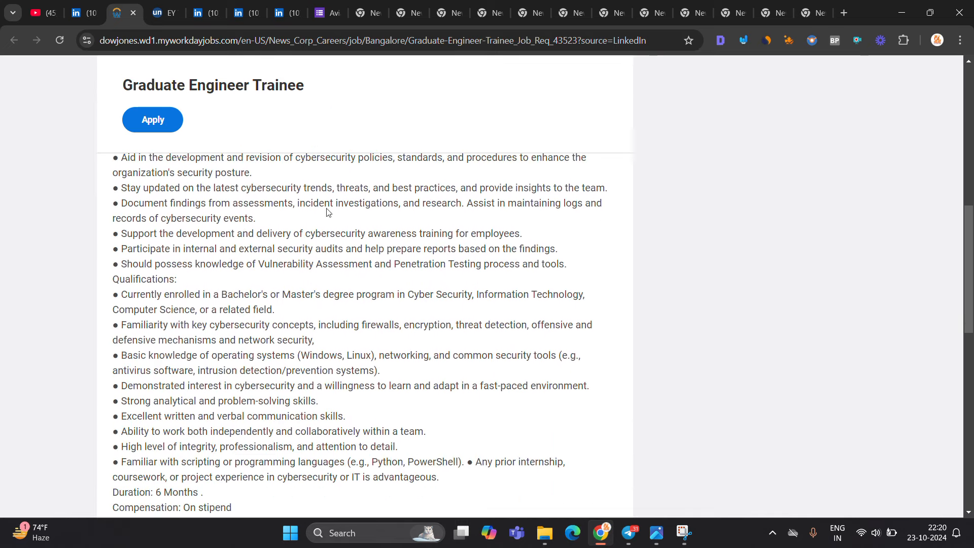
{"action": "left_click_drag", "start_coordinate": [122, 294], "coordinate": [251, 294]}
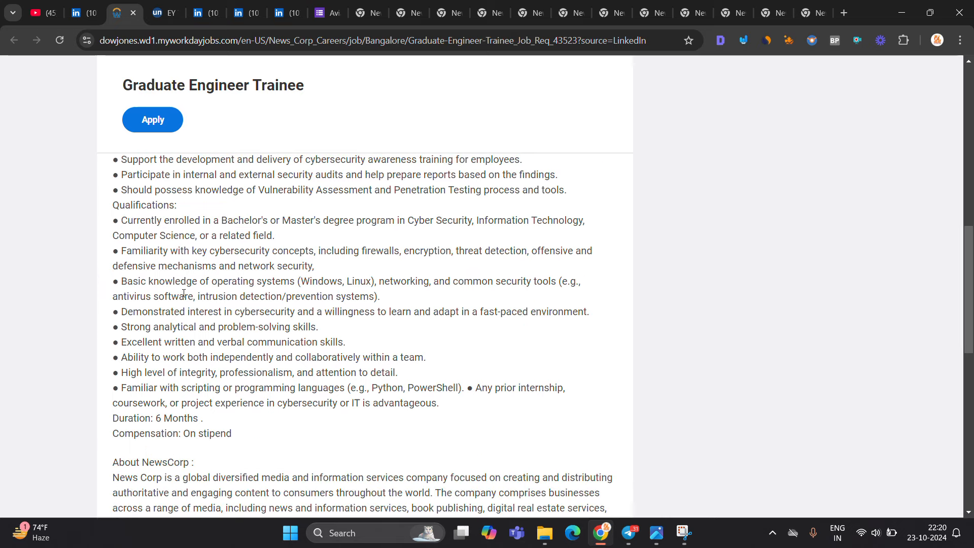
{"action": "scroll", "scroll_direction": "down", "scroll_amount": 3}
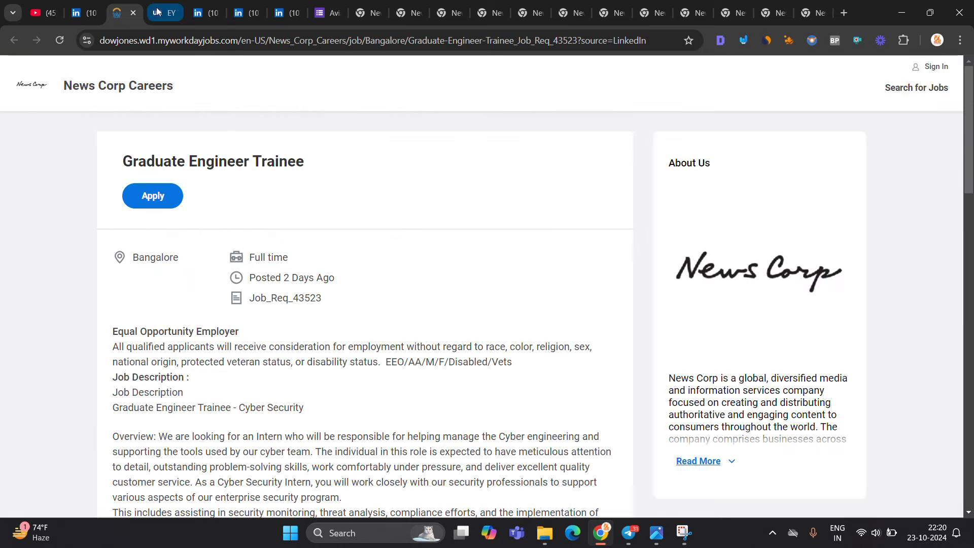
{"action": "left_click", "coordinate": [158, 12]}
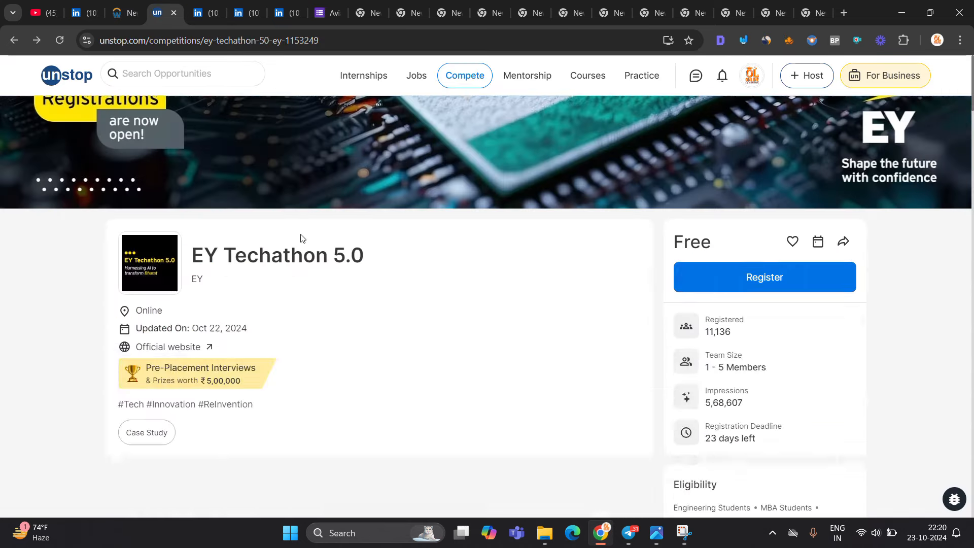
Step: Review the EY Techathon 5.0 details and eligibility rules on Unstop
{"action": "scroll", "scroll_direction": "down", "scroll_amount": 3}
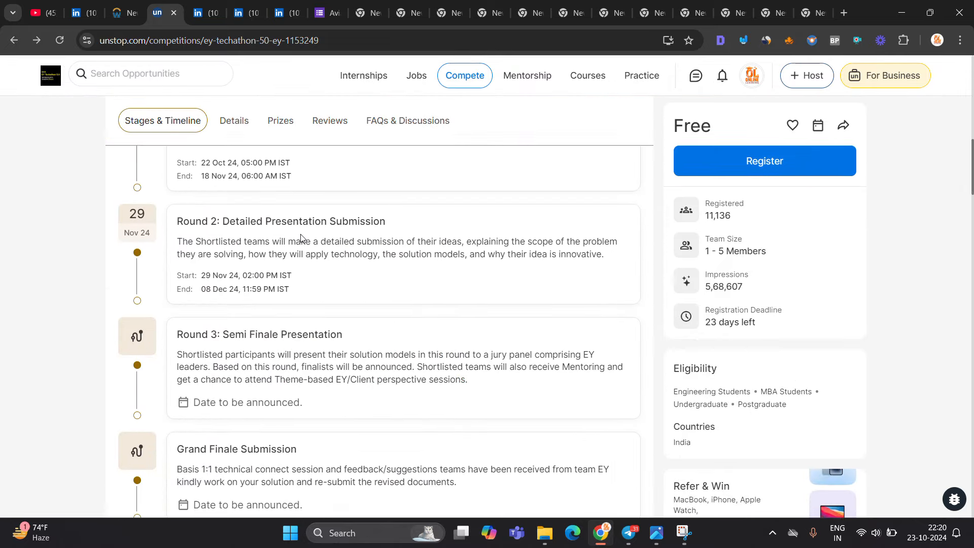
{"action": "left_click", "coordinate": [233, 121]}
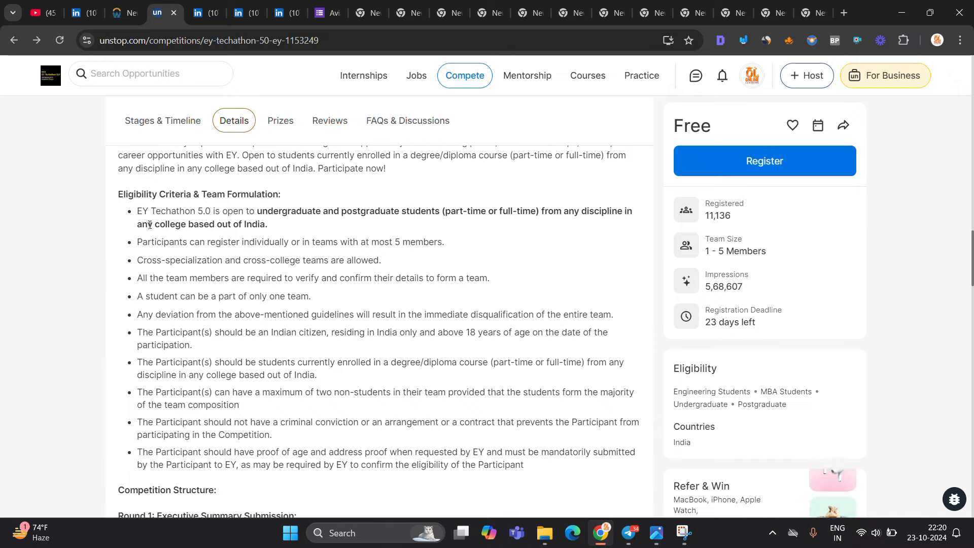
{"action": "scroll", "scroll_direction": "down", "scroll_amount": 3}
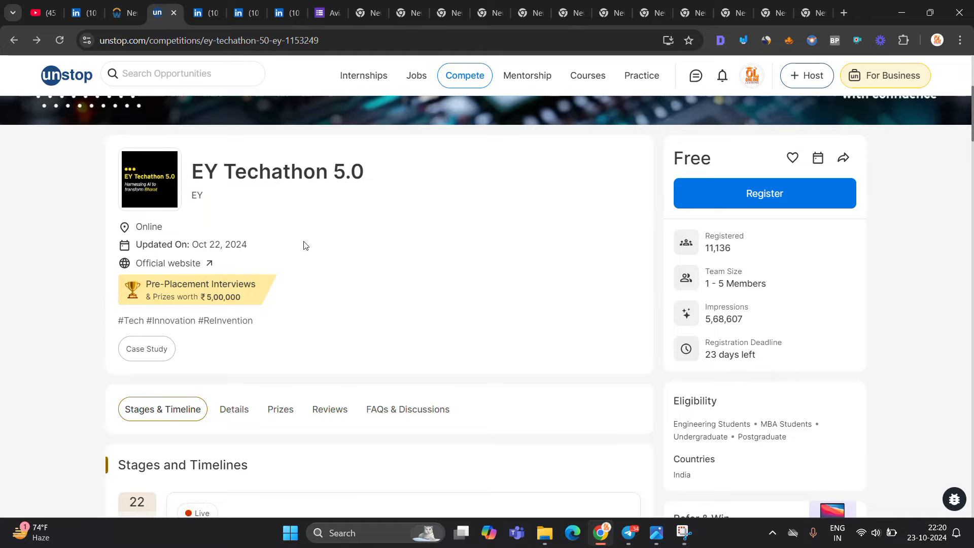
{"action": "scroll", "scroll_direction": "down", "scroll_amount": 3}
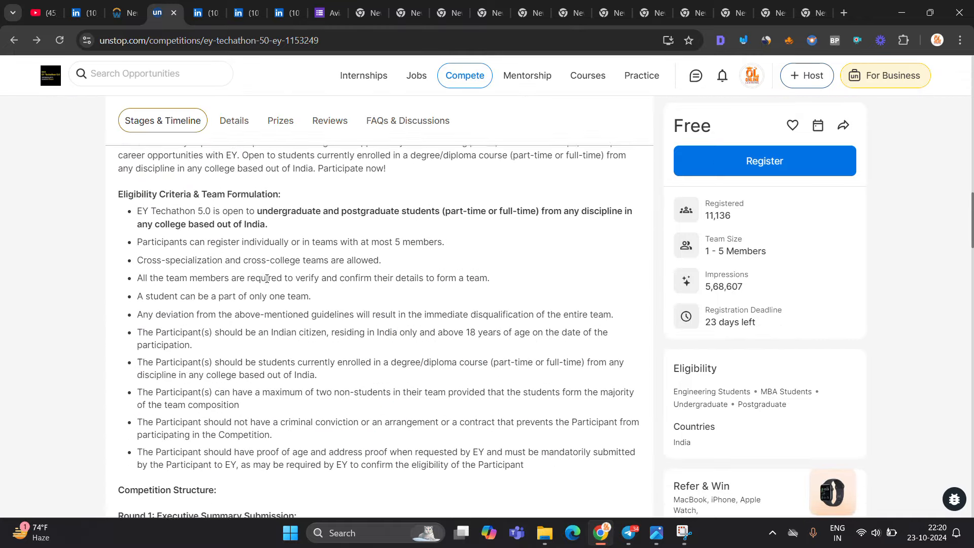
Step: Check the EY Techathon prizes and rewards, then return to the top banner
{"action": "left_click", "coordinate": [280, 121]}
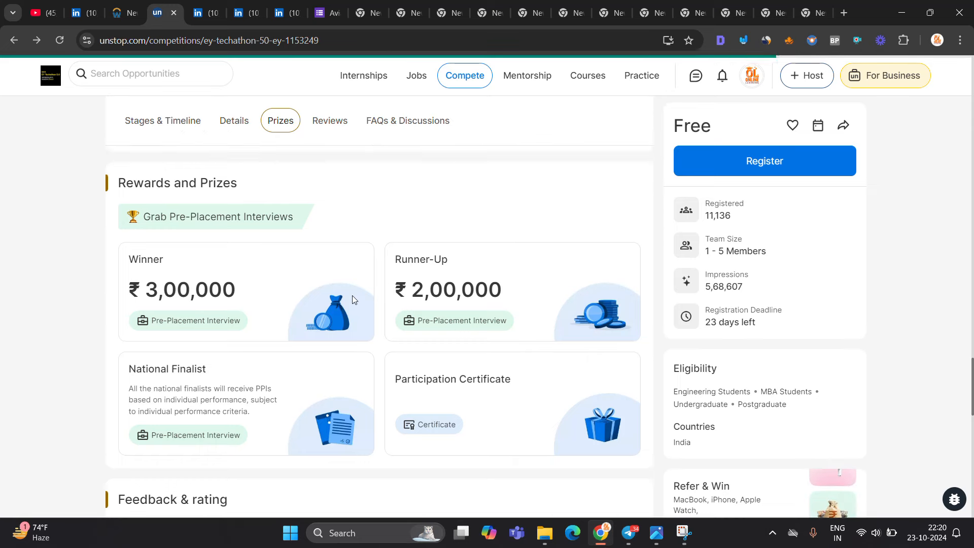
{"action": "left_click", "coordinate": [234, 121]}
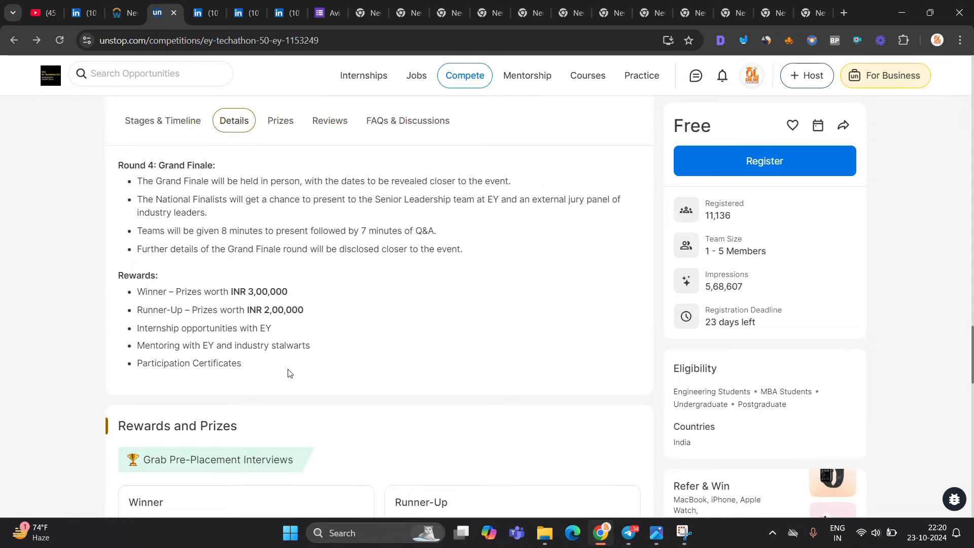
{"action": "left_click", "coordinate": [162, 121]}
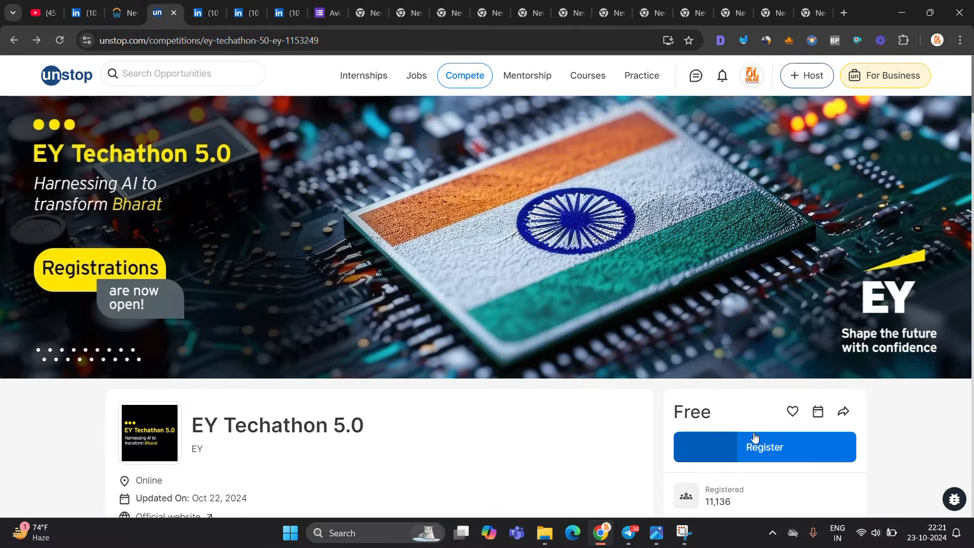
{"action": "scroll", "scroll_direction": "down", "scroll_amount": 3}
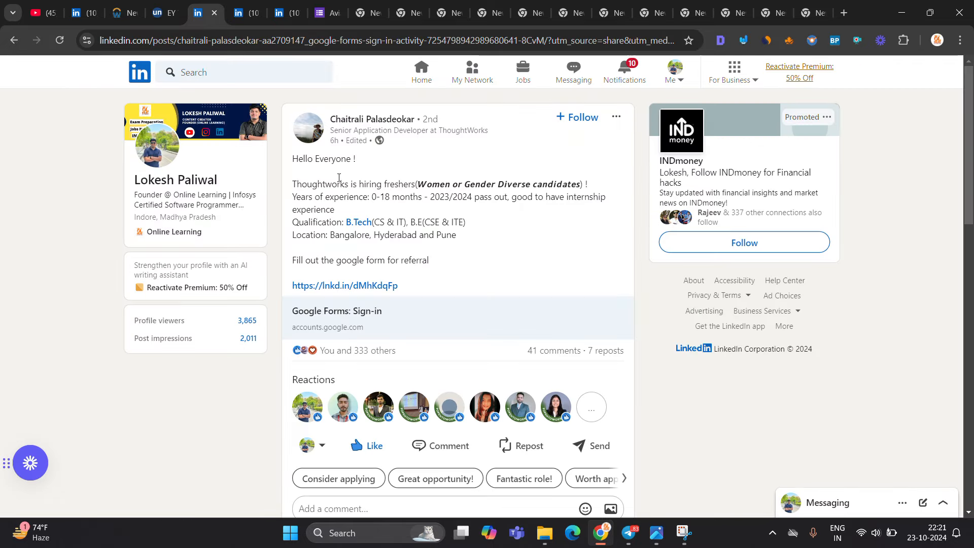
{"action": "mouse_move", "coordinate": [441, 148]}
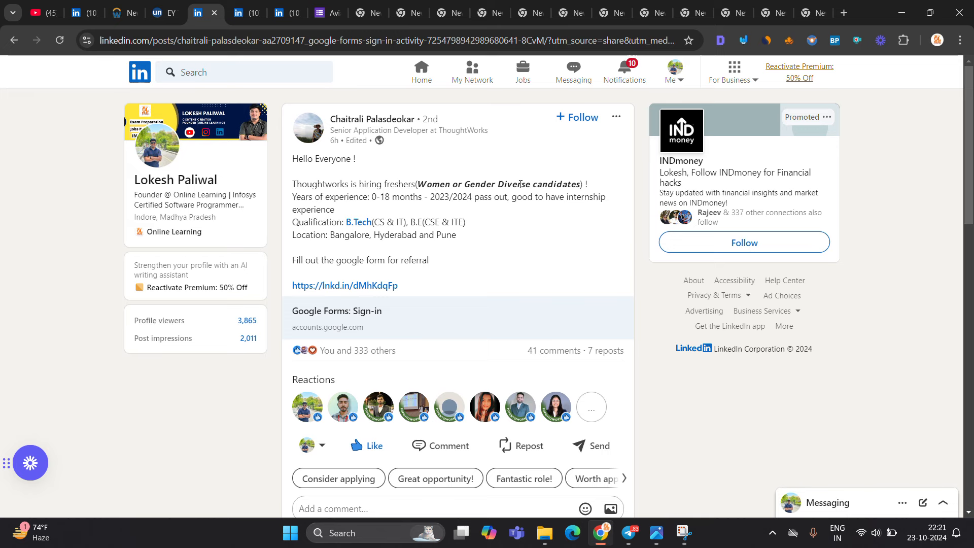
{"action": "mouse_move", "coordinate": [392, 201]}
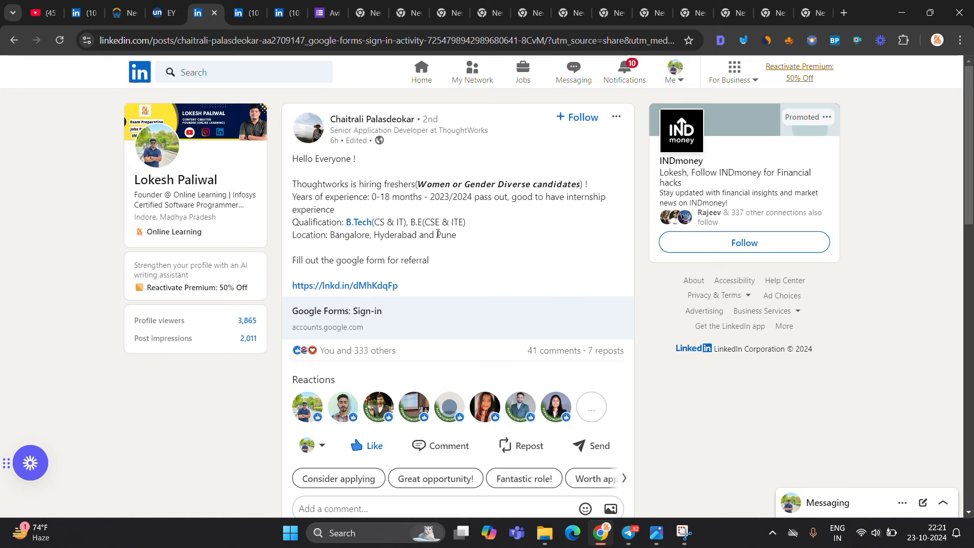
Step: Highlight the Thoughtworks referral form sentence, then move to the L&T diploma hiring post
{"action": "left_click_drag", "start_coordinate": [329, 259], "coordinate": [416, 260]}
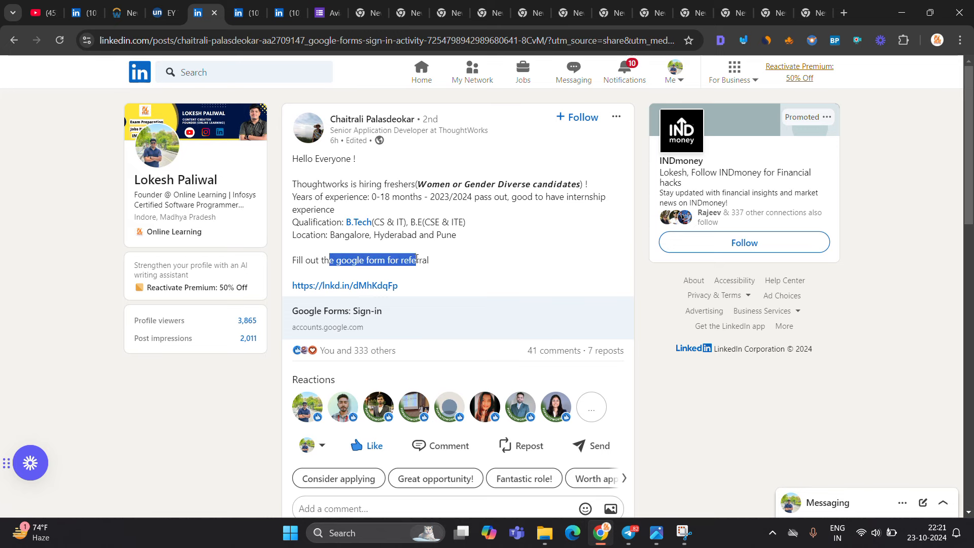
{"action": "left_click", "coordinate": [452, 266]}
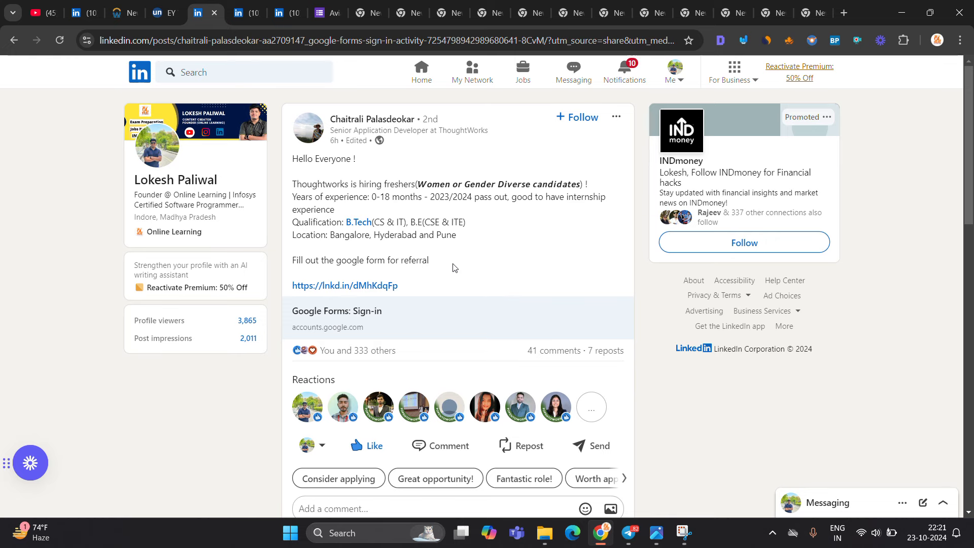
{"action": "mouse_move", "coordinate": [447, 272]}
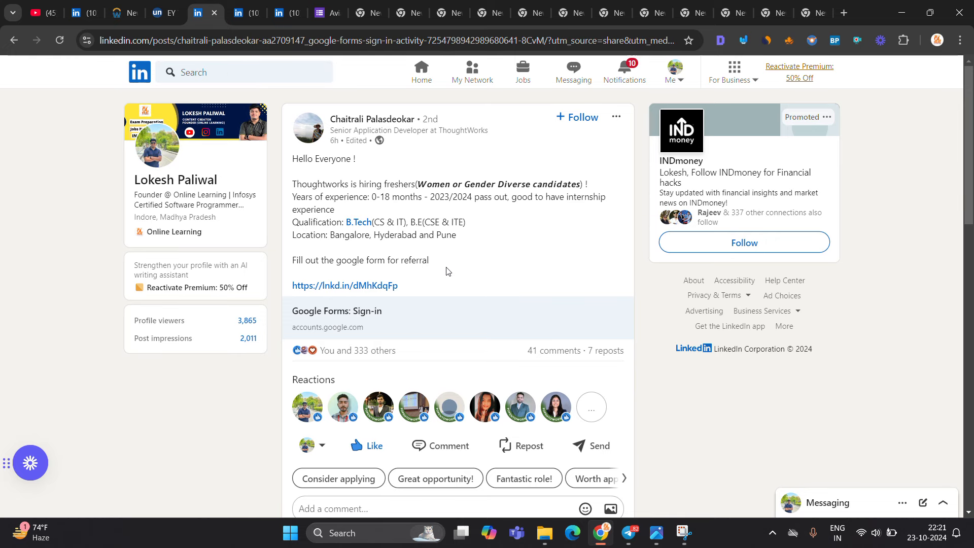
{"action": "left_click", "coordinate": [239, 12]}
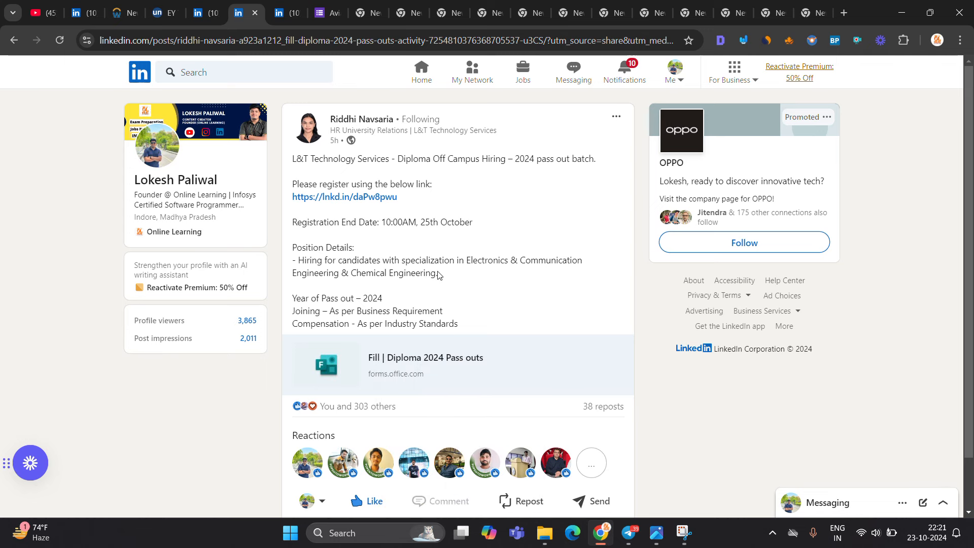
{"action": "mouse_move", "coordinate": [548, 272]}
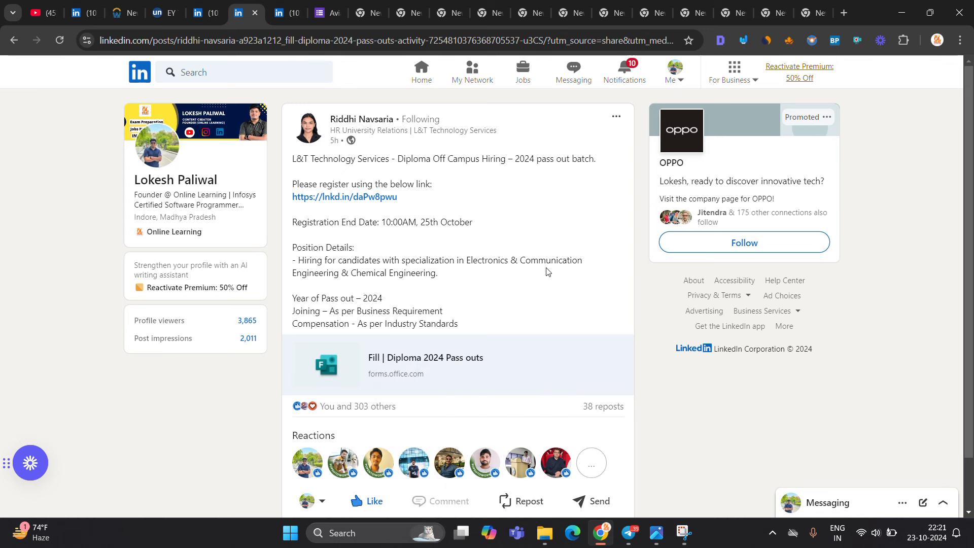
{"action": "mouse_move", "coordinate": [287, 12]}
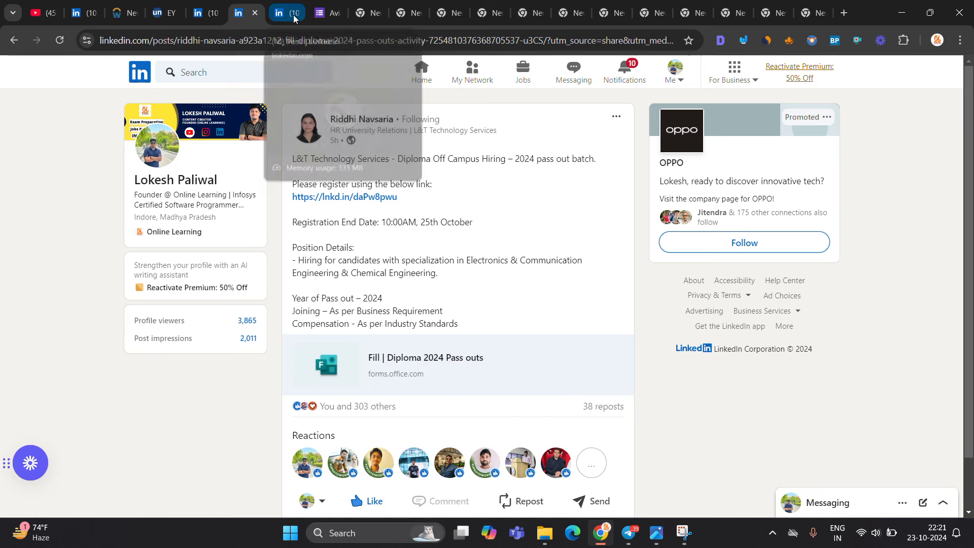
Step: Read through the Aviara Labs back-end developer hiring post on LinkedIn
{"action": "left_click", "coordinate": [285, 13]}
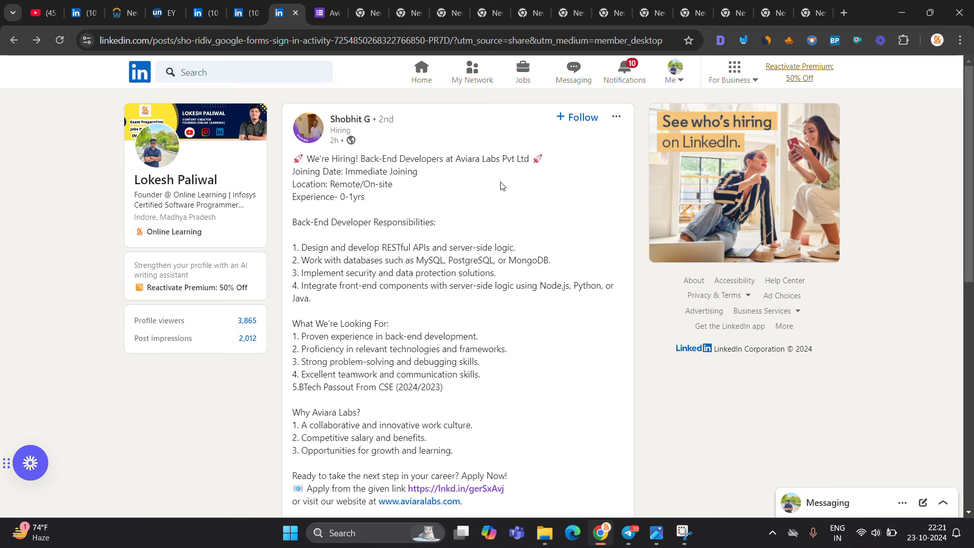
{"action": "mouse_move", "coordinate": [401, 190]}
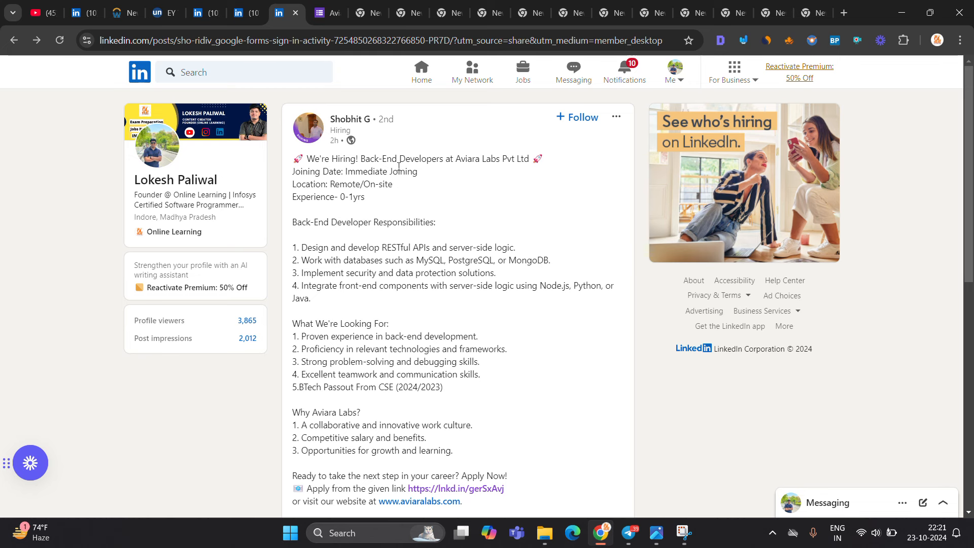
{"action": "scroll", "scroll_direction": "down", "scroll_amount": 3}
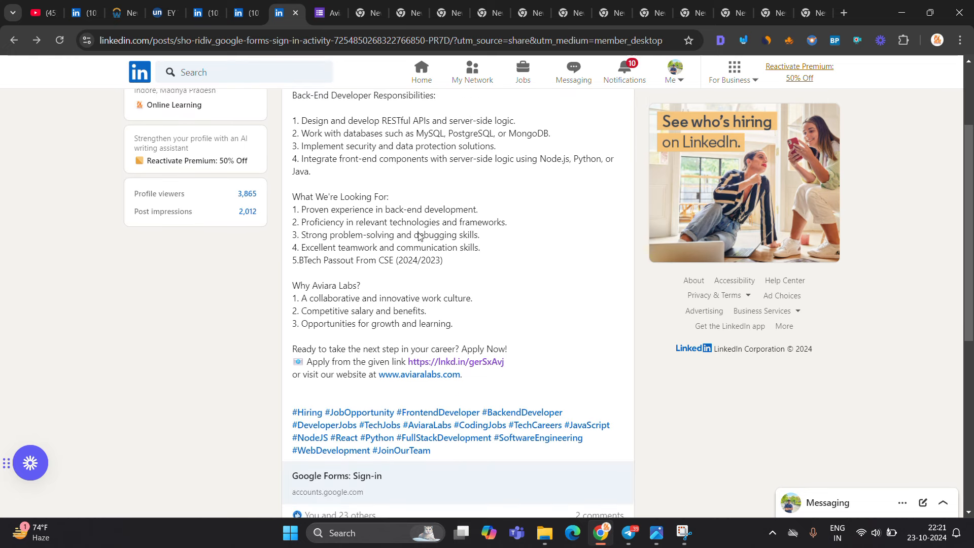
{"action": "scroll", "scroll_direction": "up", "scroll_amount": 3}
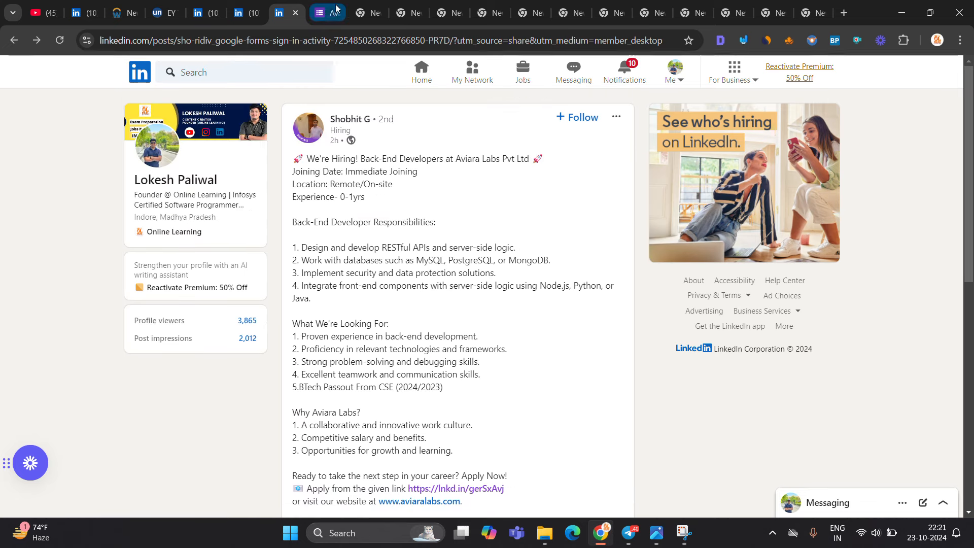
Step: Look through the linked Google Forms application, then return to the Aviara Labs post
{"action": "left_click", "coordinate": [327, 12]}
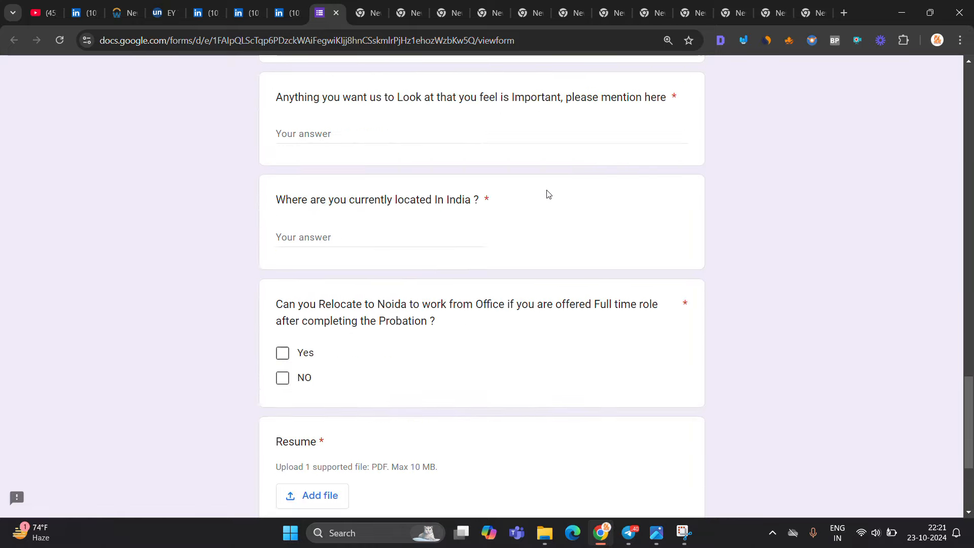
{"action": "scroll", "scroll_direction": "down", "scroll_amount": 3}
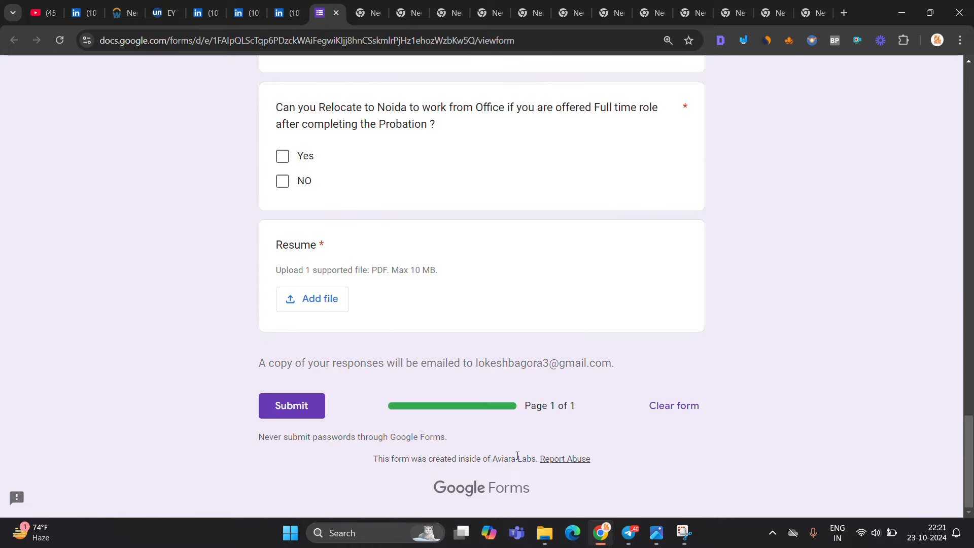
{"action": "left_click", "coordinate": [279, 12]}
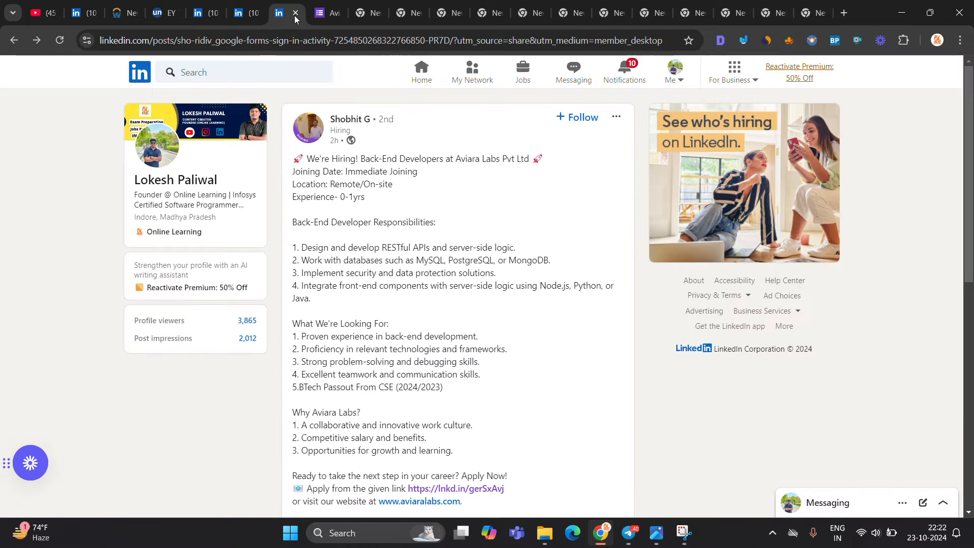